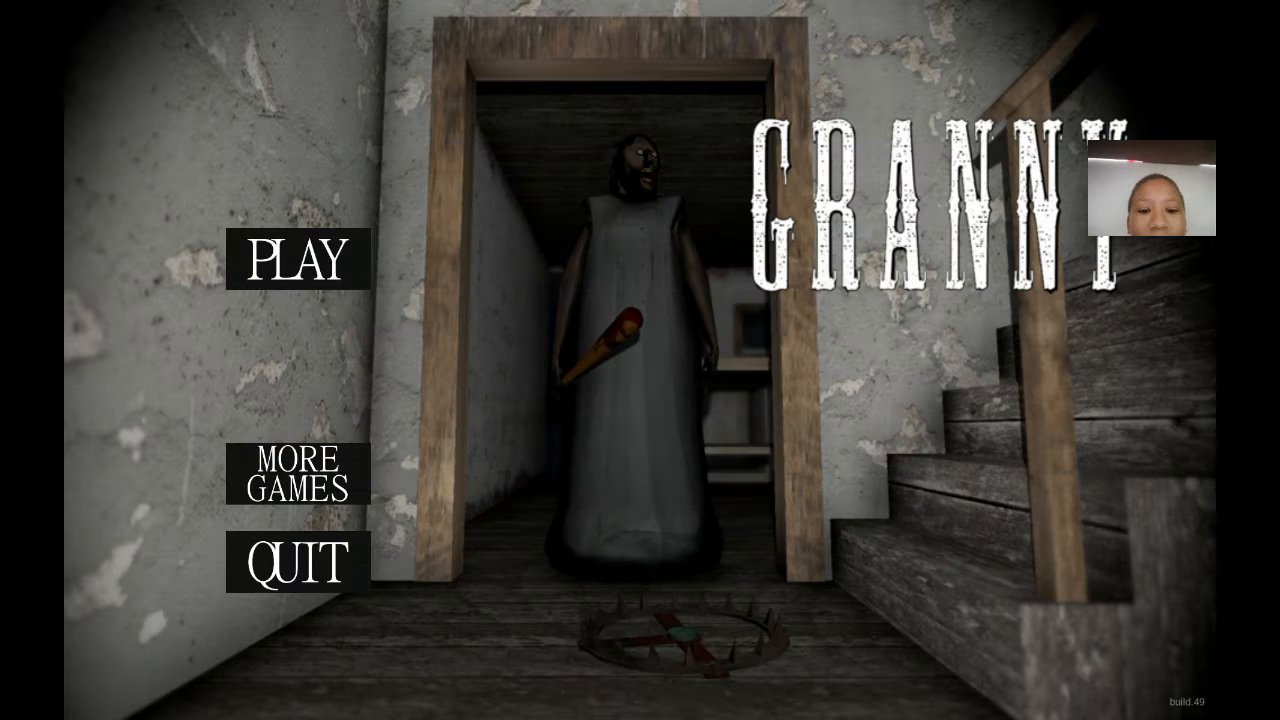
Step: Start a new game on Practice difficulty, keeping Medium quality, and continue to the tips
{"action": "left_click", "coordinate": [297, 260]}
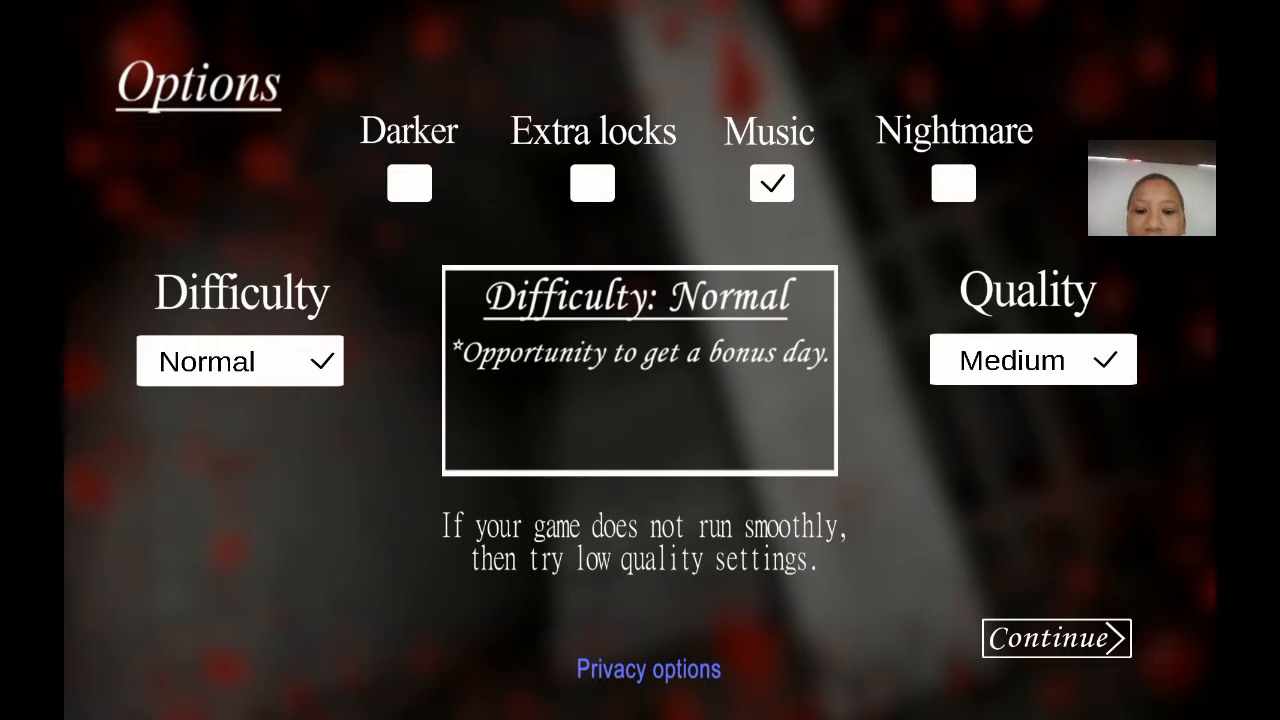
{"action": "left_click", "coordinate": [240, 361]}
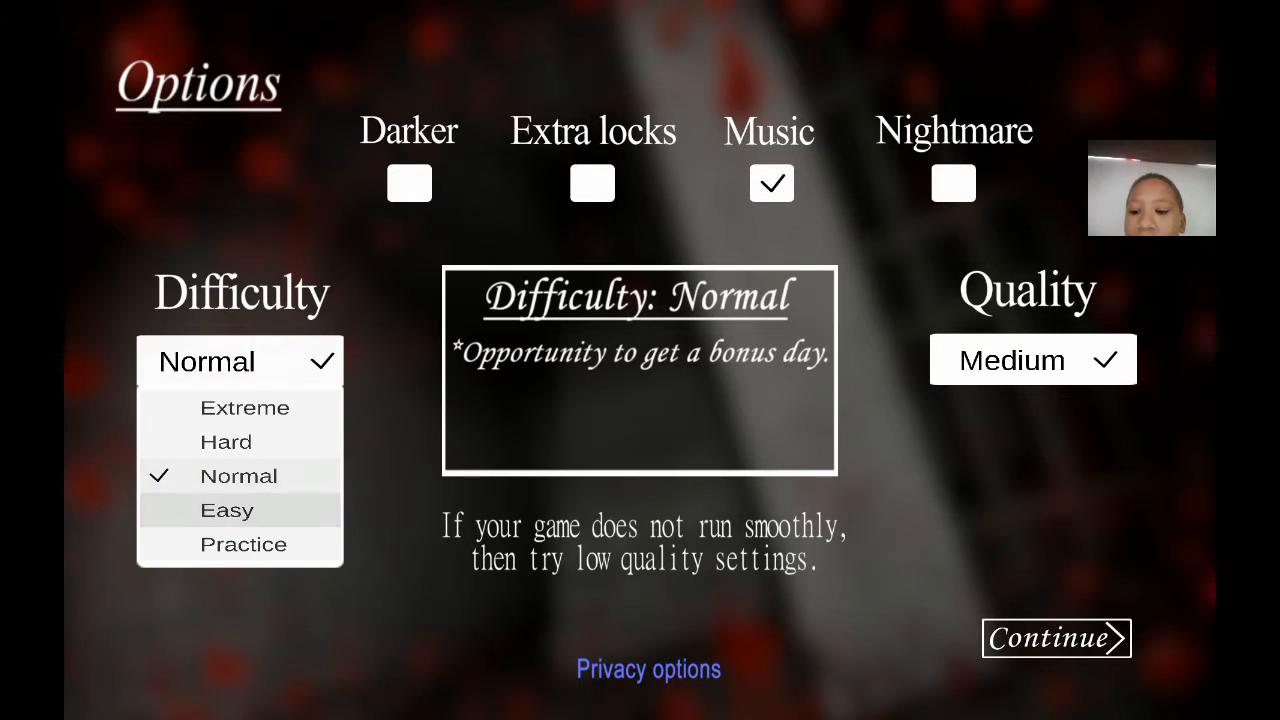
{"action": "left_click", "coordinate": [243, 544]}
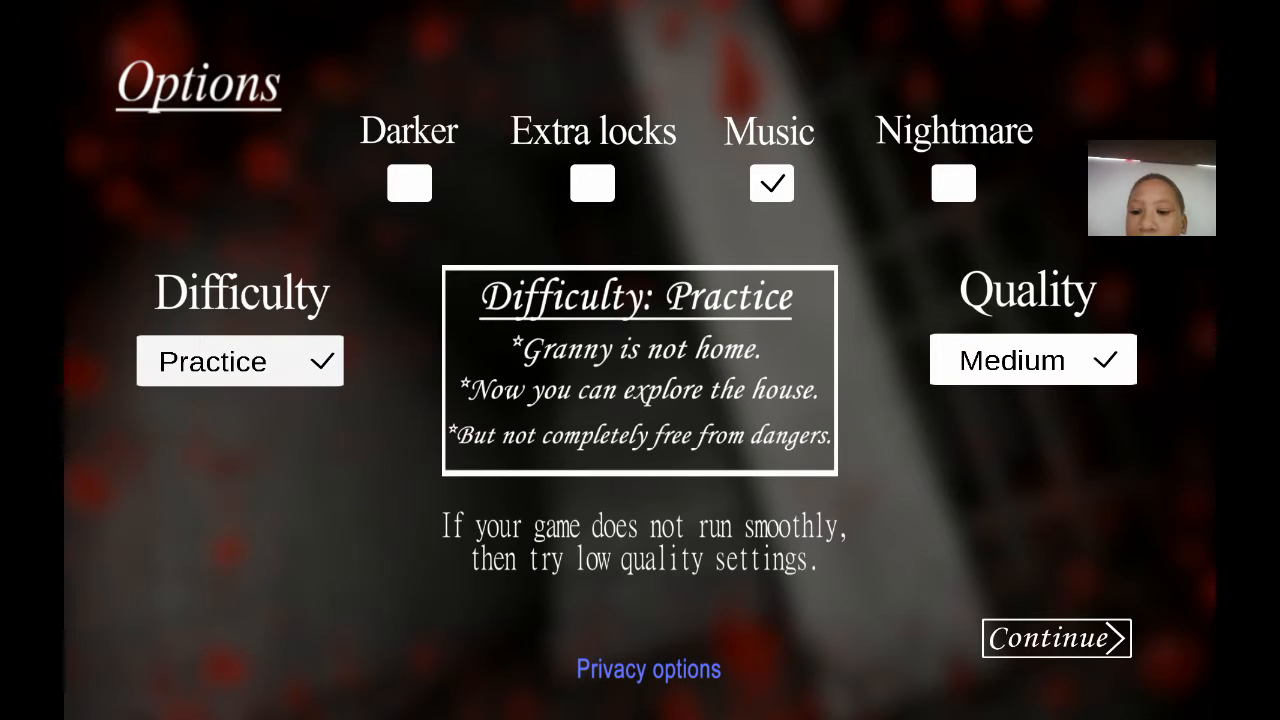
{"action": "left_click", "coordinate": [1032, 360]}
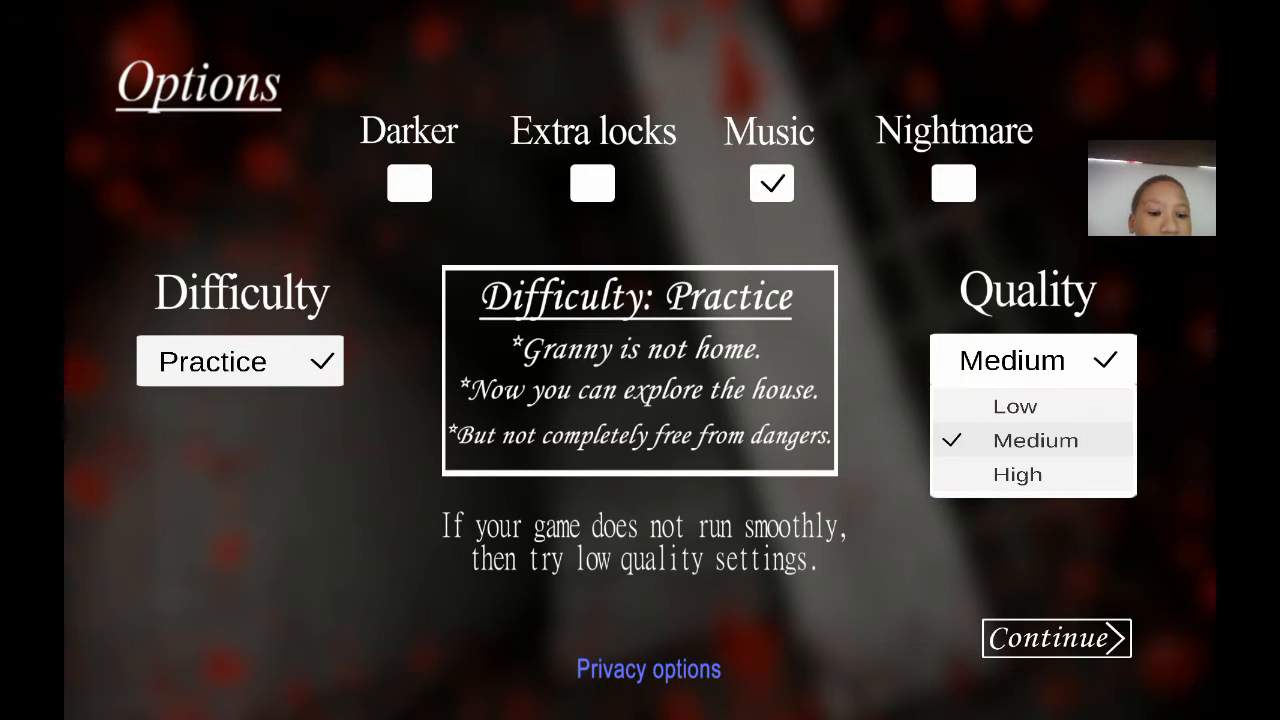
{"action": "left_click", "coordinate": [1033, 440]}
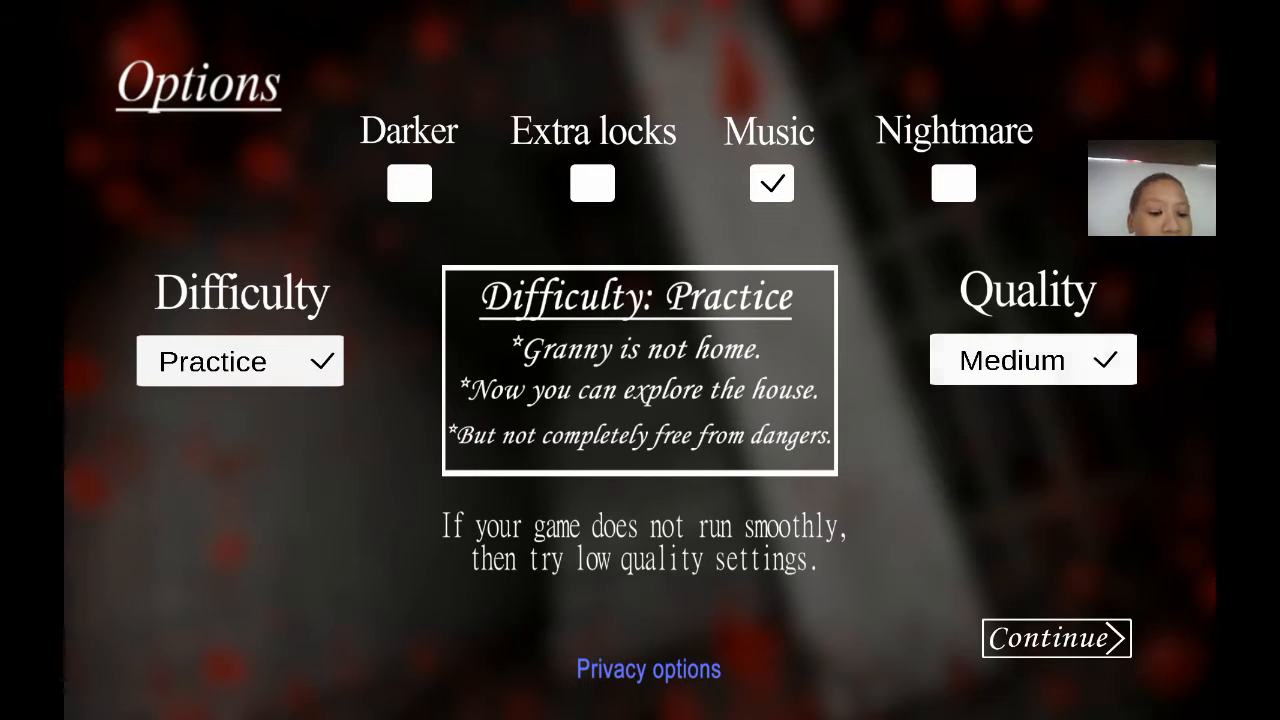
{"action": "left_click", "coordinate": [1056, 638]}
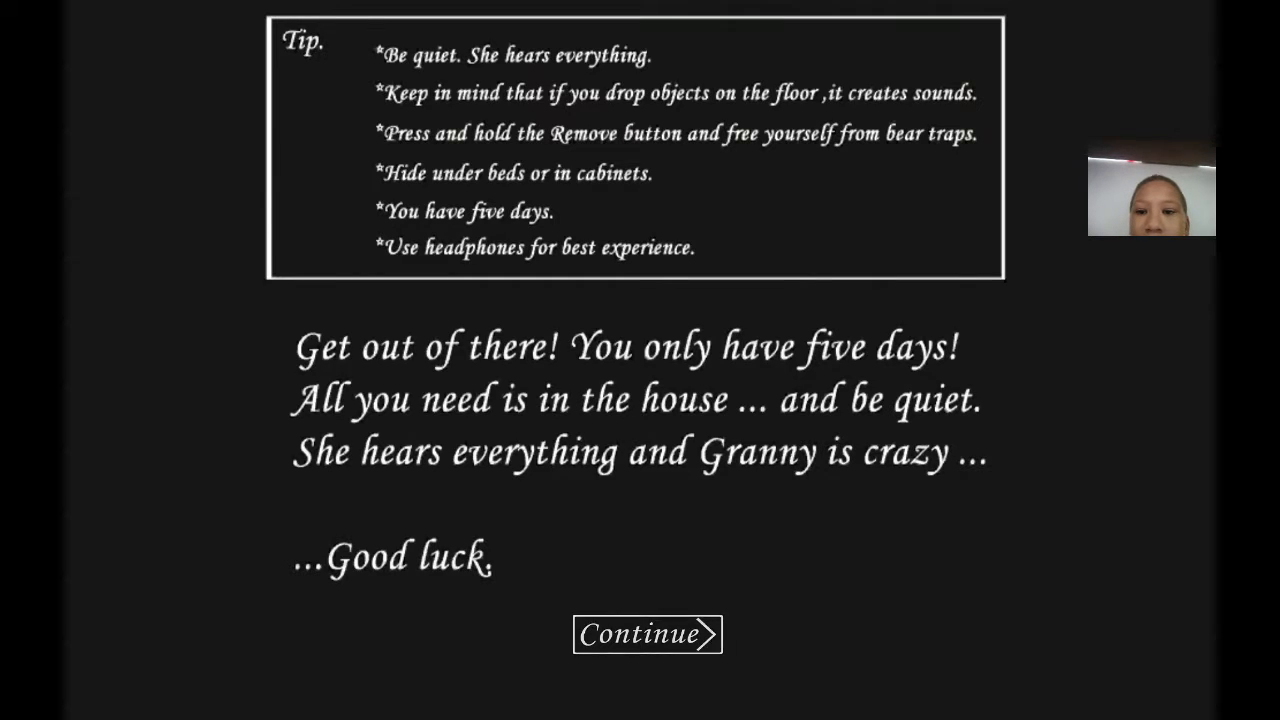
Step: Dismiss the intro tips screen and start playing
{"action": "left_click", "coordinate": [647, 634]}
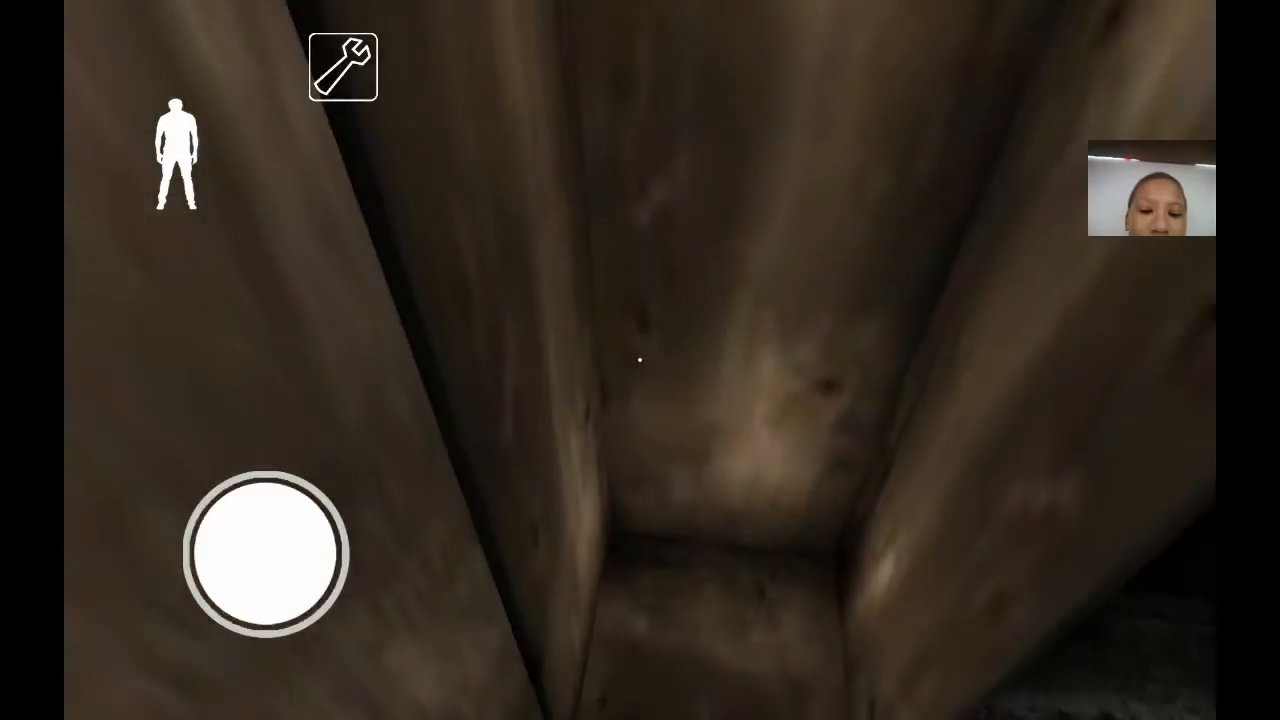
Step: Step out of the hiding spot, then pause and resume the game
{"action": "left_click_drag", "start_coordinate": [265, 555], "coordinate": [230, 480]}
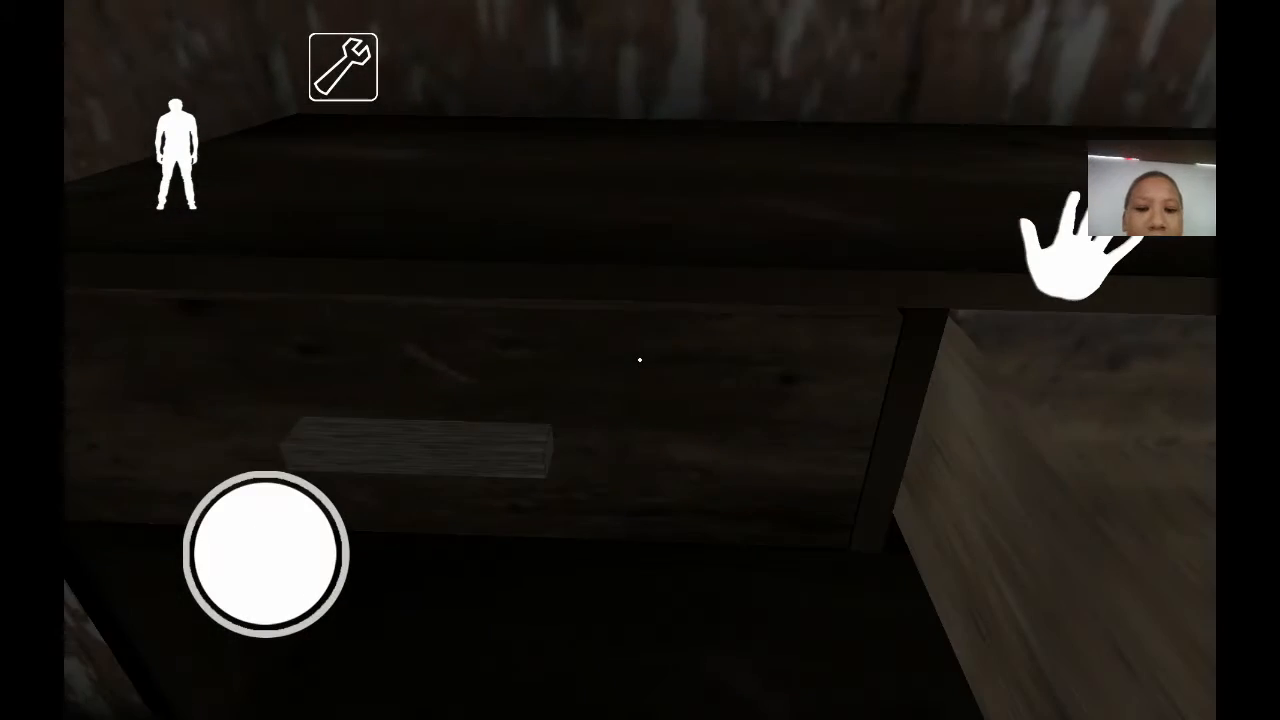
{"action": "left_click", "coordinate": [342, 66]}
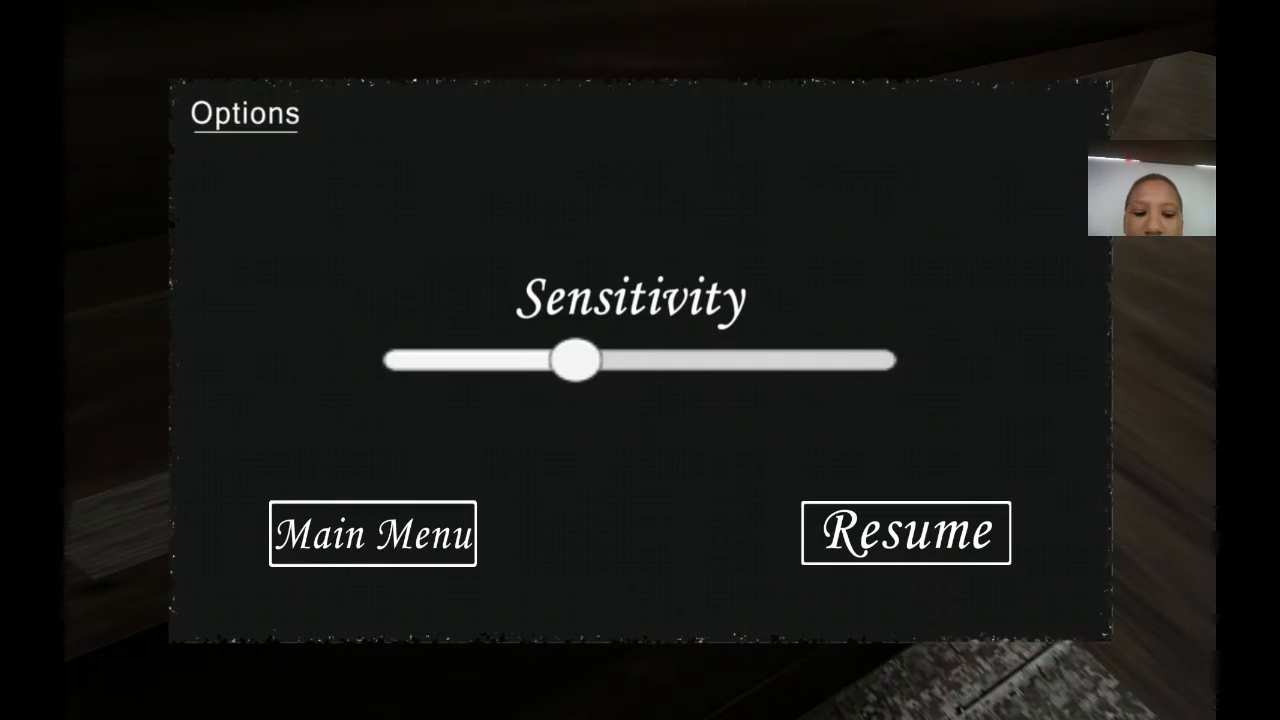
{"action": "left_click", "coordinate": [903, 532]}
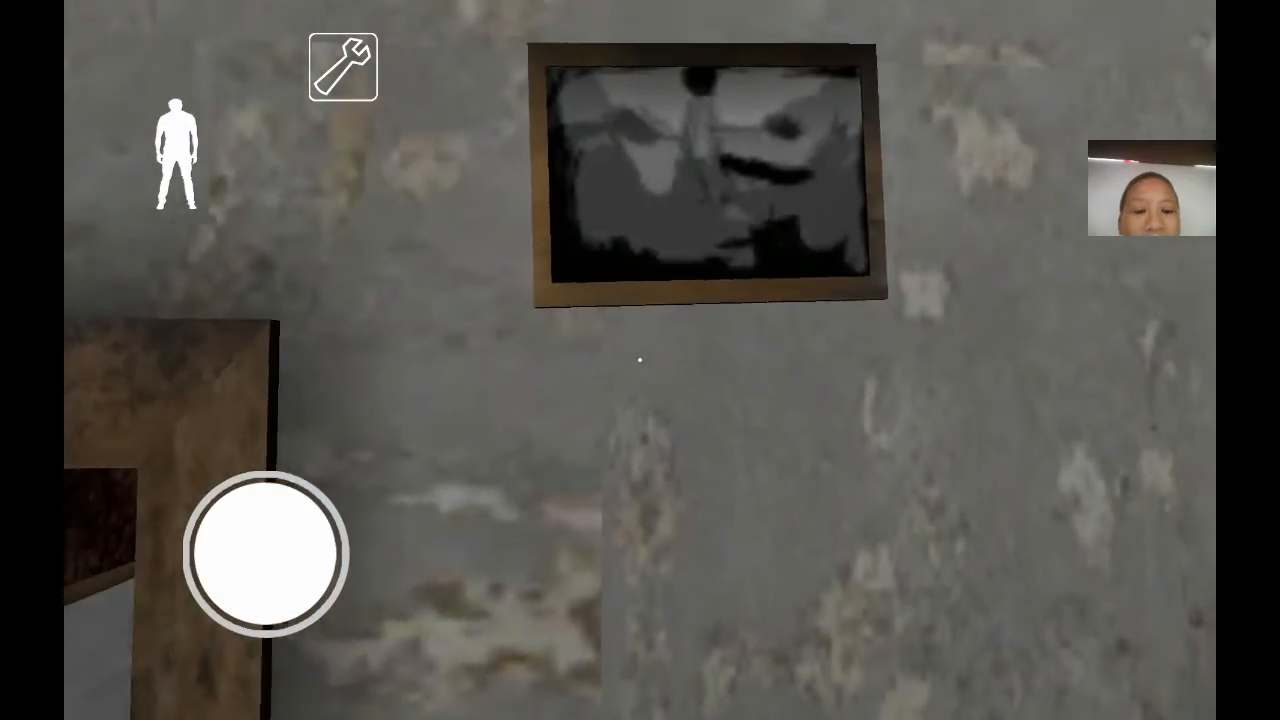
Step: Walk forward to the broken floorboards
{"action": "left_click_drag", "start_coordinate": [260, 550], "coordinate": [250, 490]}
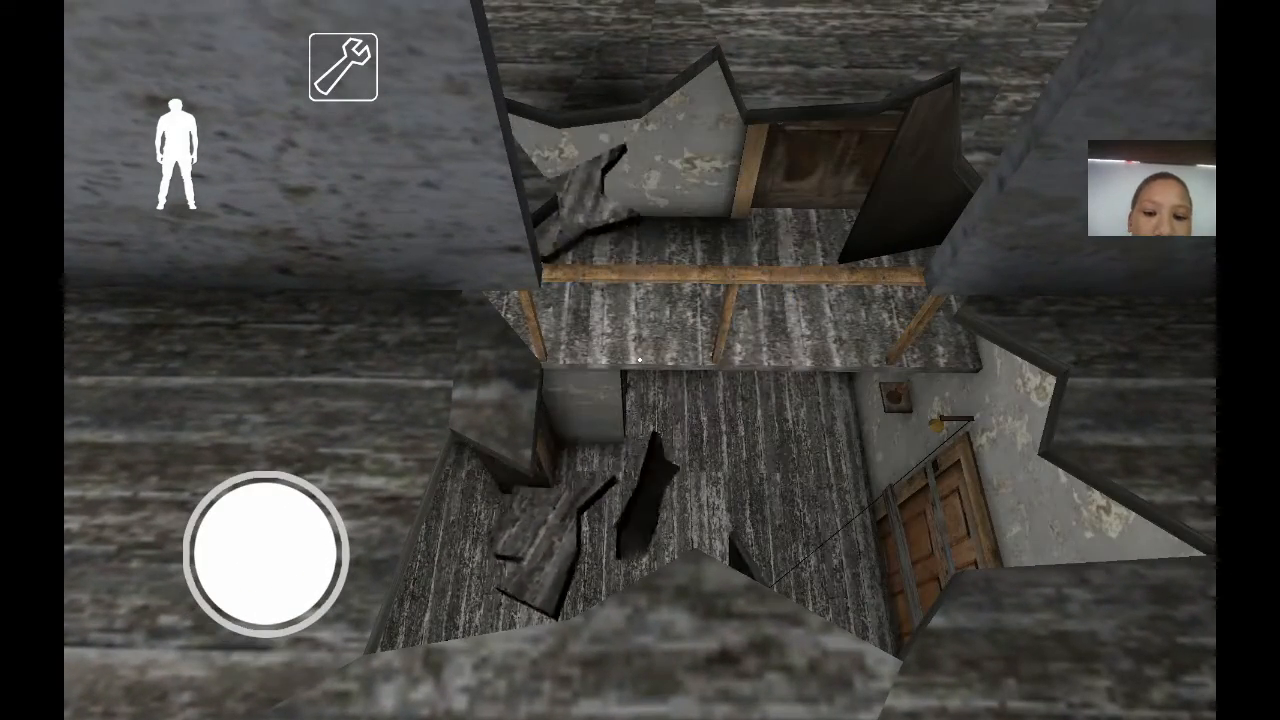
Step: Walk left into the bathroom with the bathtub and cracked tiles
{"action": "left_click_drag", "start_coordinate": [270, 555], "coordinate": [200, 560]}
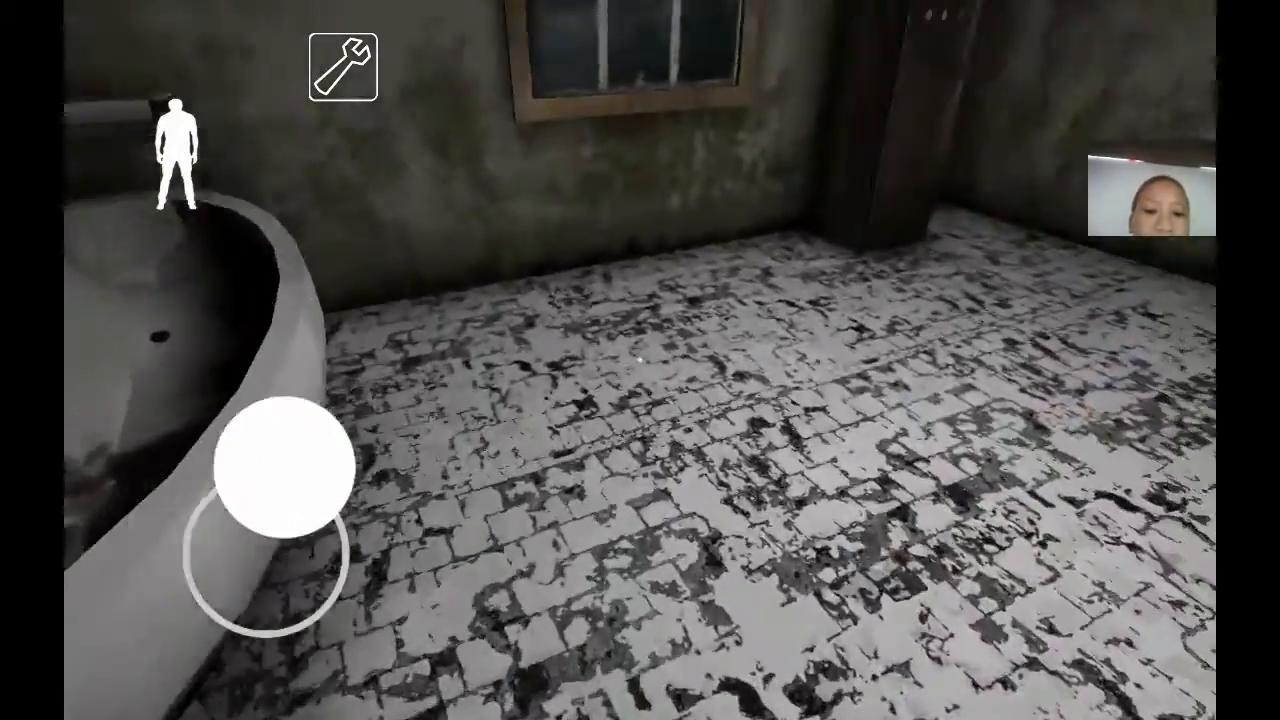
Step: Walk up to the tall slatted wooden cabinet beside the shelves
{"action": "left_click_drag", "start_coordinate": [280, 470], "coordinate": [250, 560]}
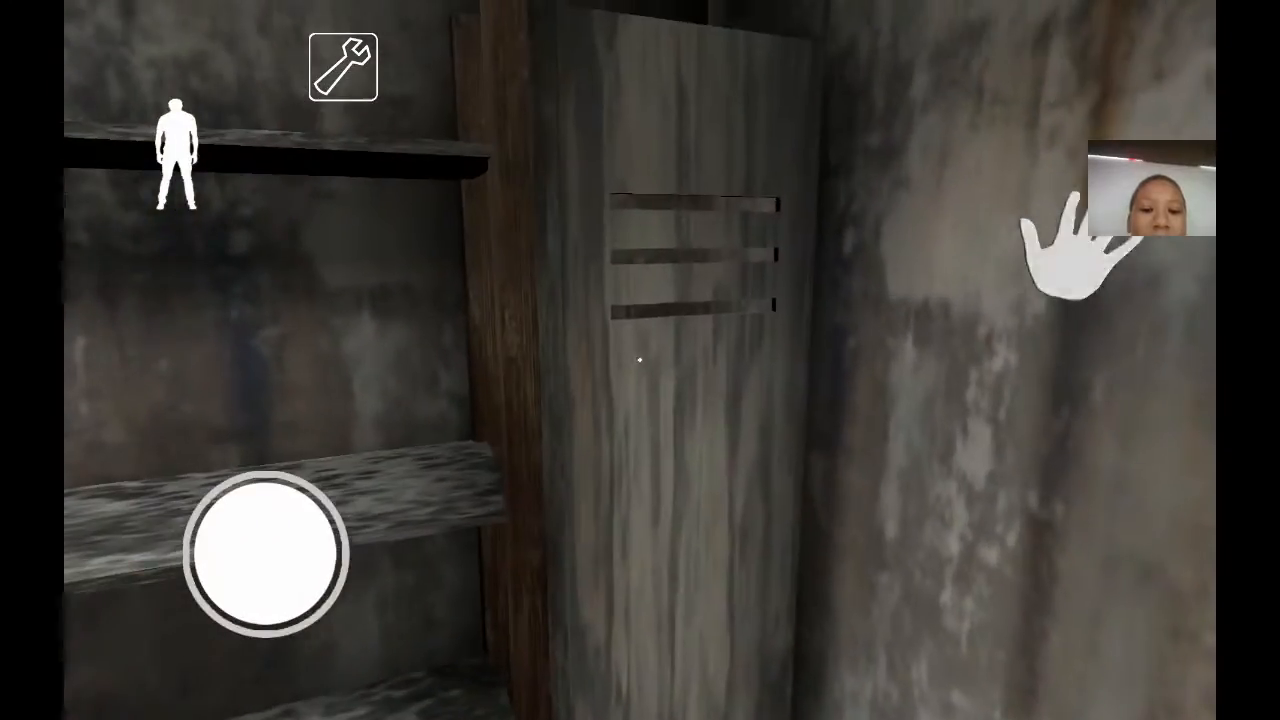
Step: Climb the staircase to the upper floor and approach the shelving cabinet
{"action": "left_click_drag", "start_coordinate": [268, 553], "coordinate": [215, 475]}
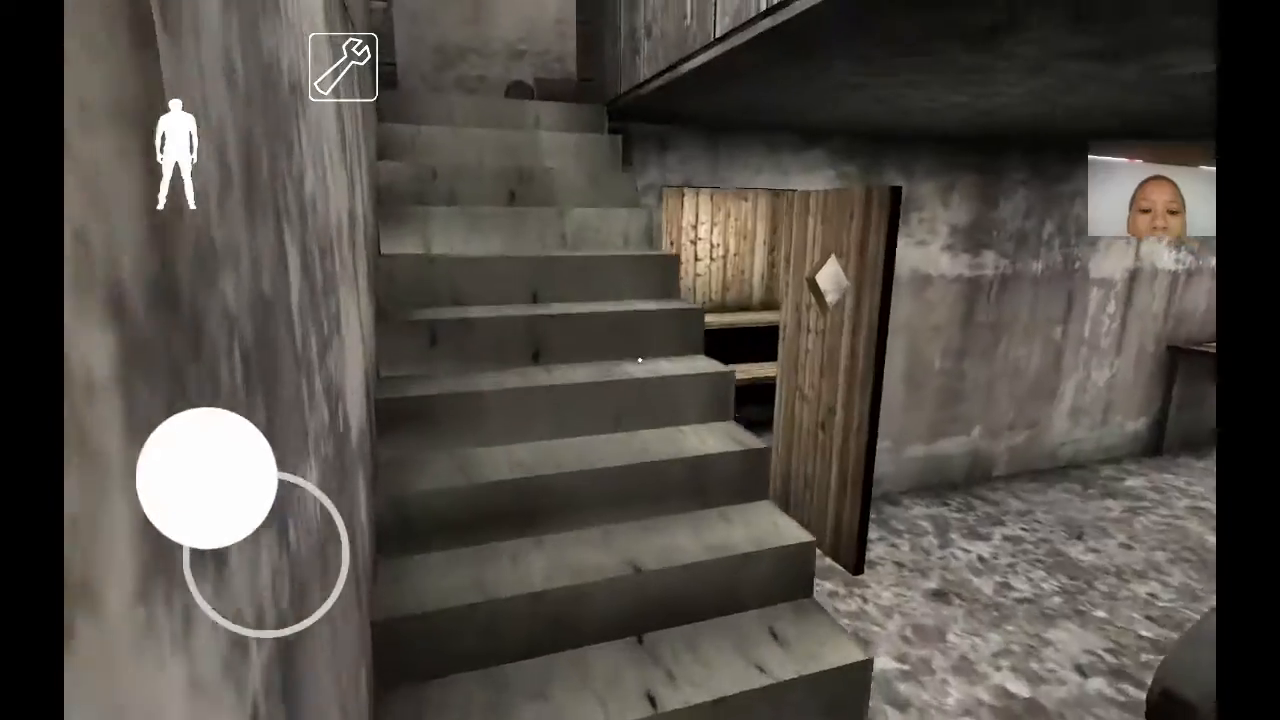
{"action": "left_click_drag", "start_coordinate": [230, 480], "coordinate": [300, 540]}
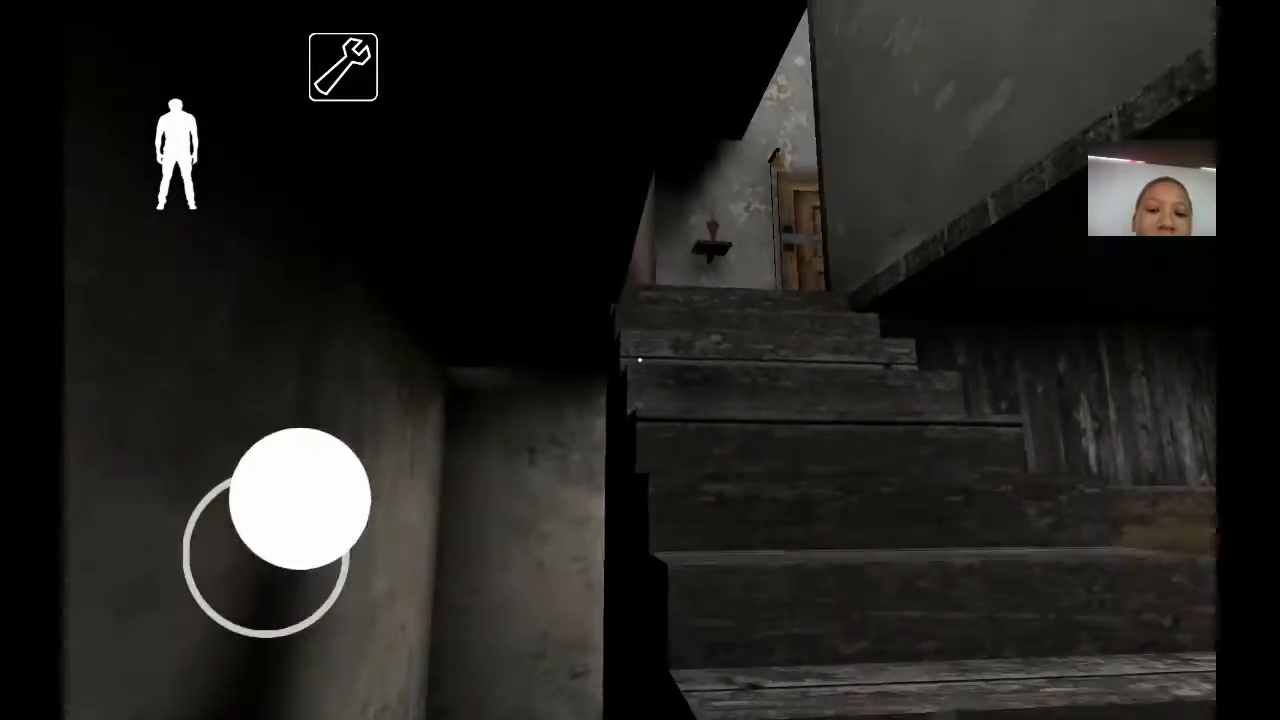
{"action": "left_click_drag", "start_coordinate": [290, 497], "coordinate": [300, 530]}
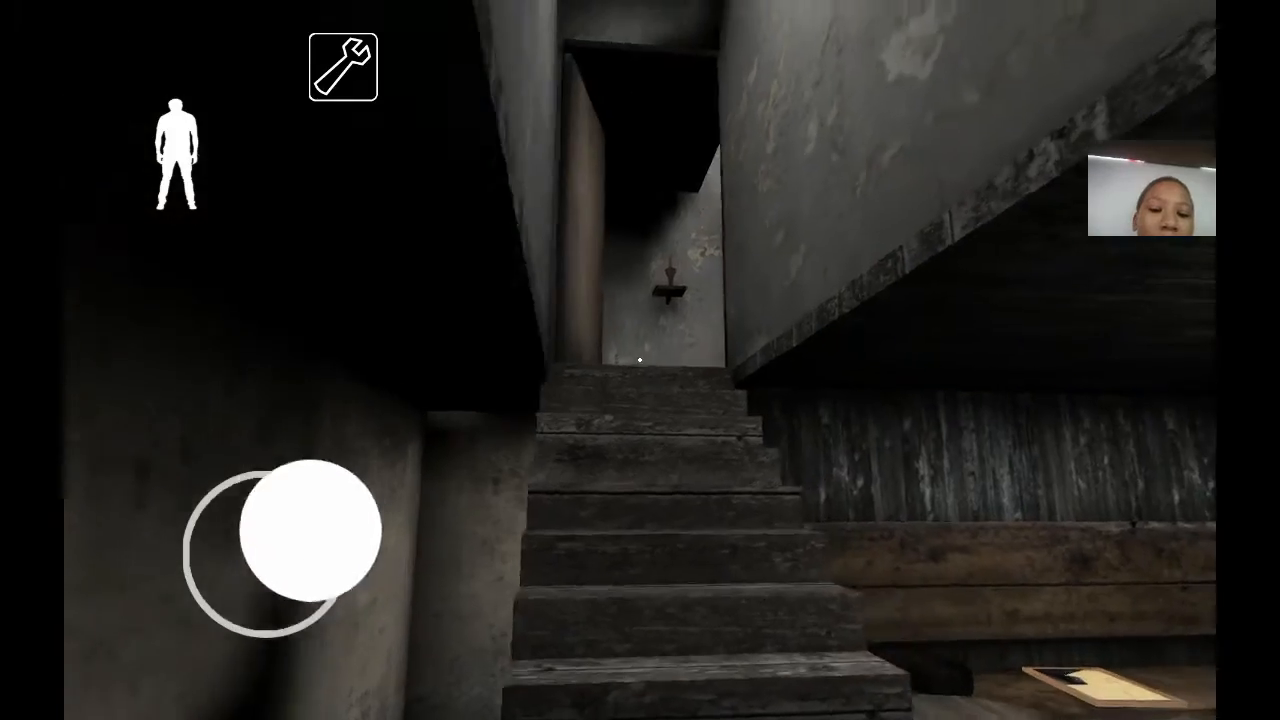
{"action": "left_click_drag", "start_coordinate": [300, 535], "coordinate": [245, 475]}
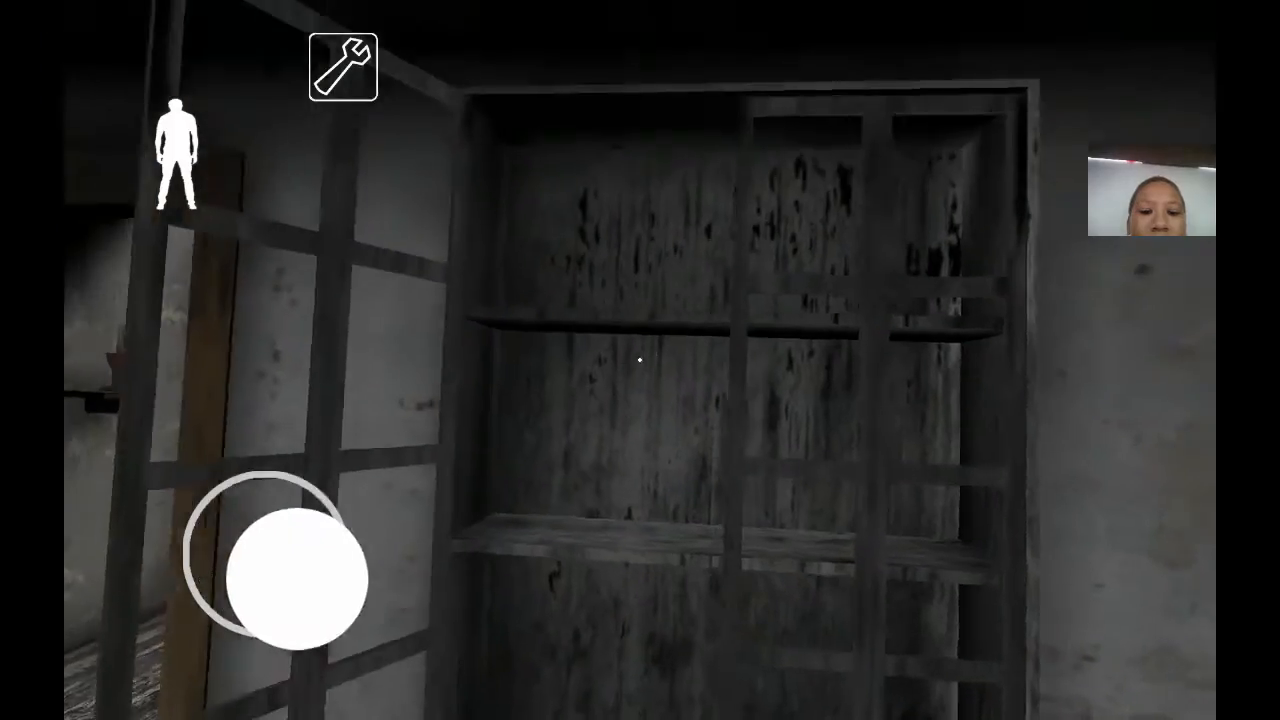
{"action": "left_click_drag", "start_coordinate": [288, 578], "coordinate": [278, 455]}
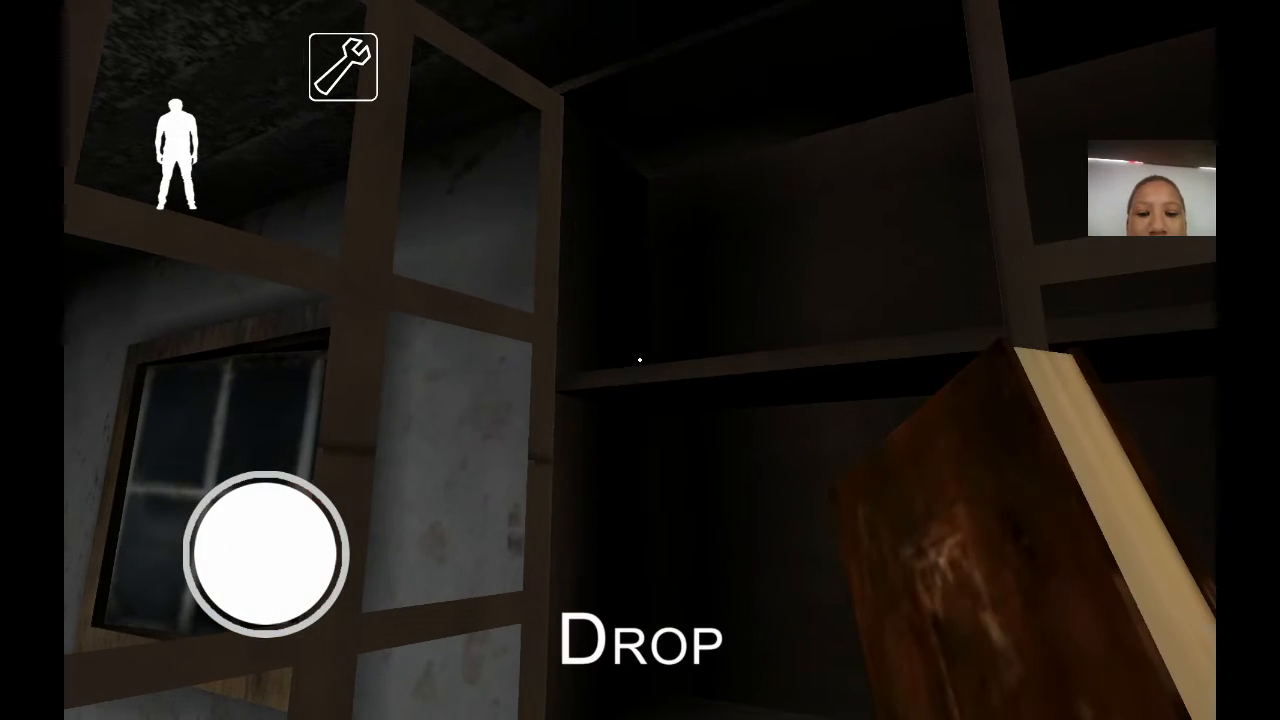
{"action": "left_click_drag", "start_coordinate": [265, 555], "coordinate": [265, 455]}
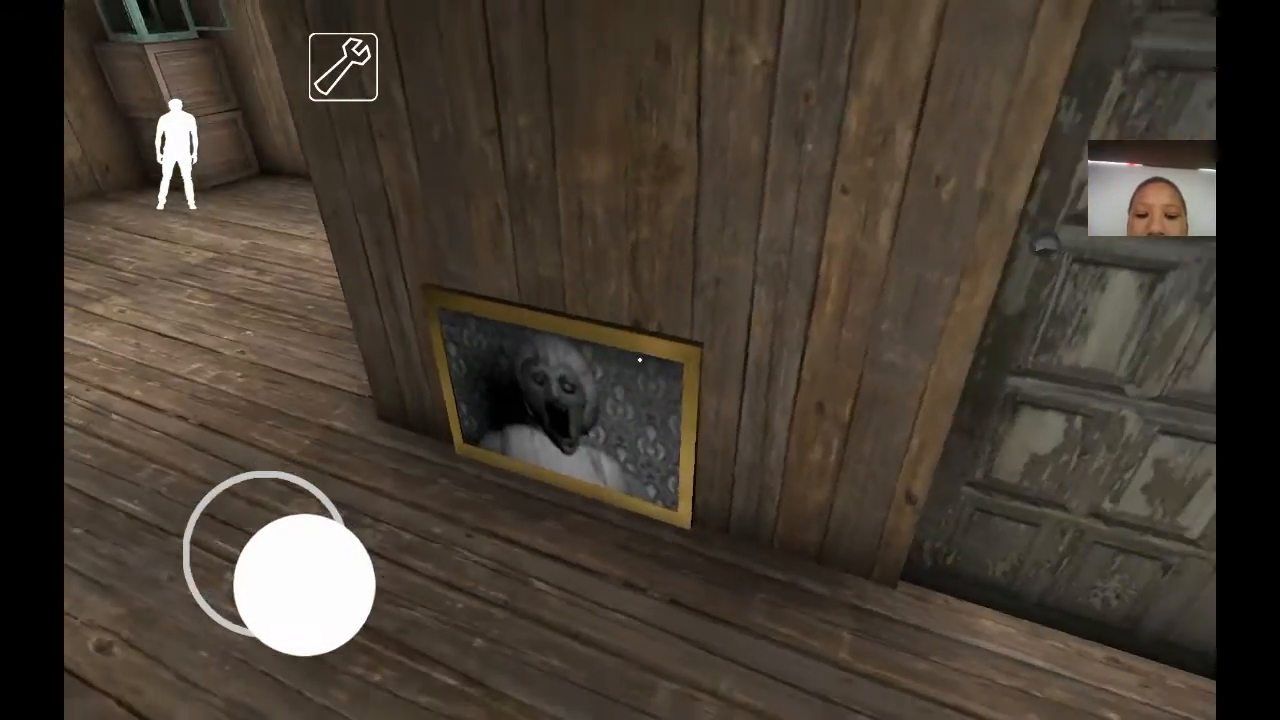
Step: Walk past the Granny portrait to the foot of the dim staircase
{"action": "left_click_drag", "start_coordinate": [285, 582], "coordinate": [175, 555]}
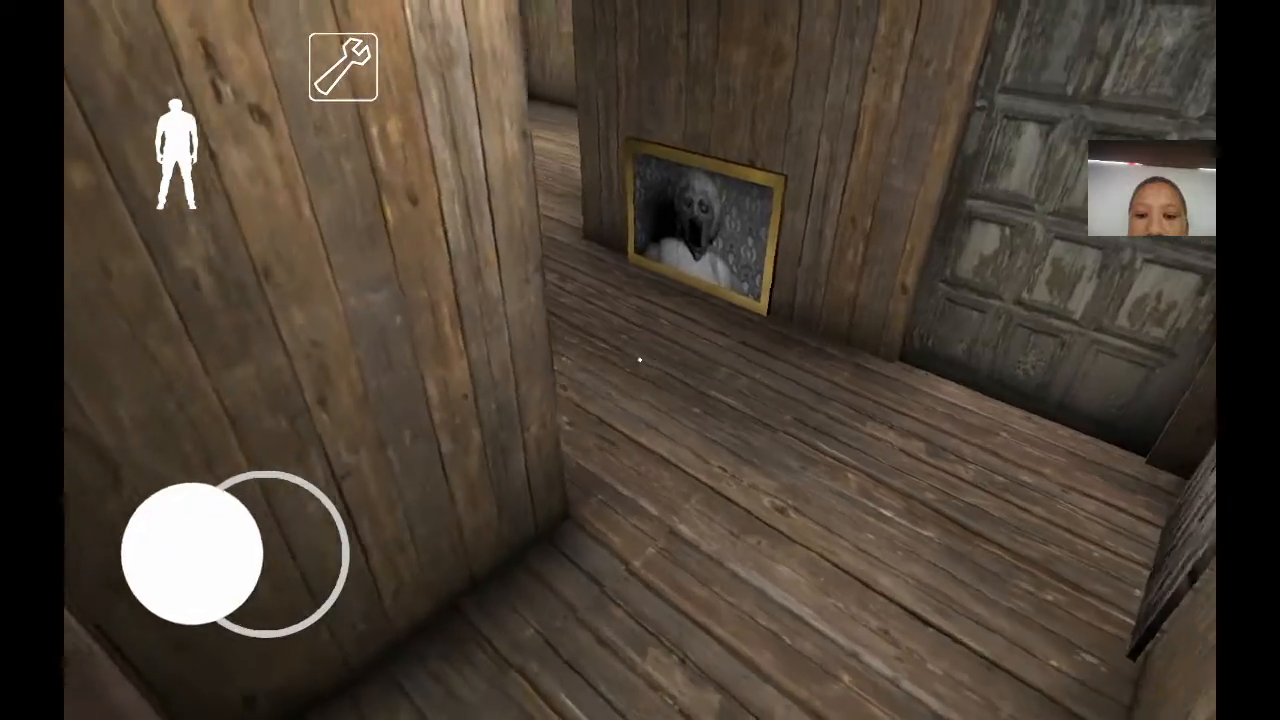
{"action": "left_click_drag", "start_coordinate": [200, 555], "coordinate": [265, 525]}
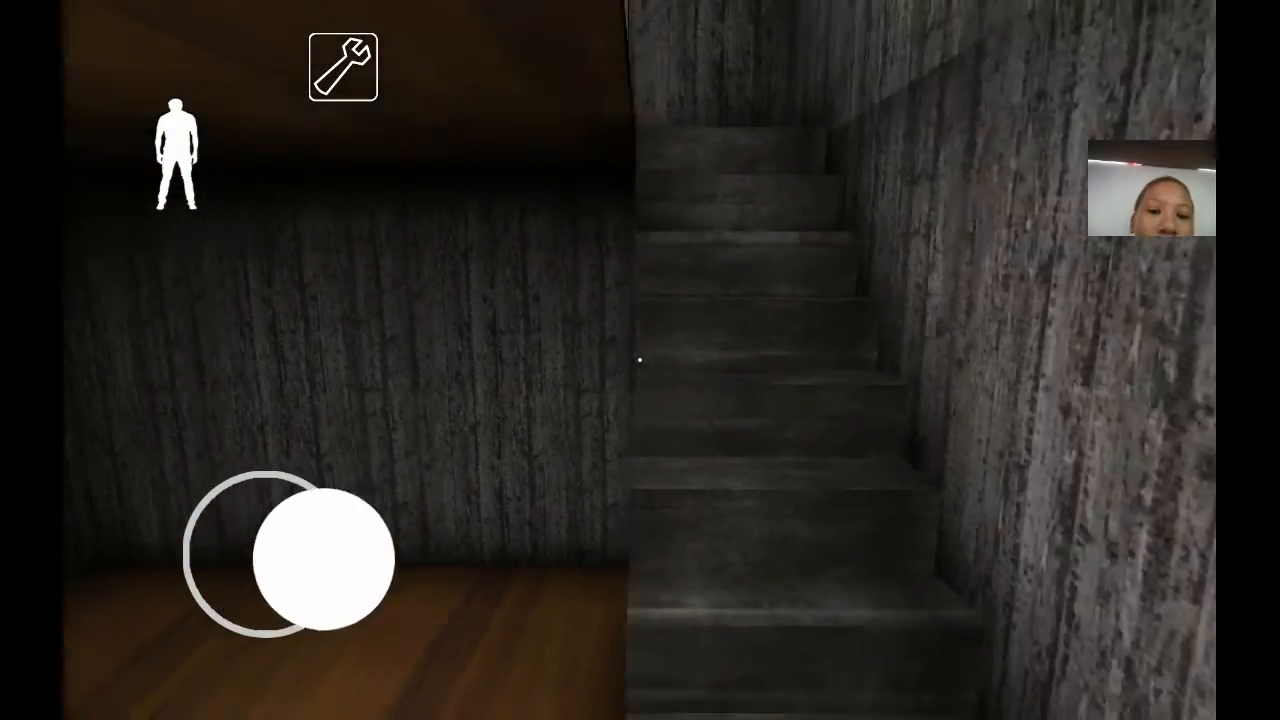
{"action": "left_click_drag", "start_coordinate": [288, 565], "coordinate": [300, 473]}
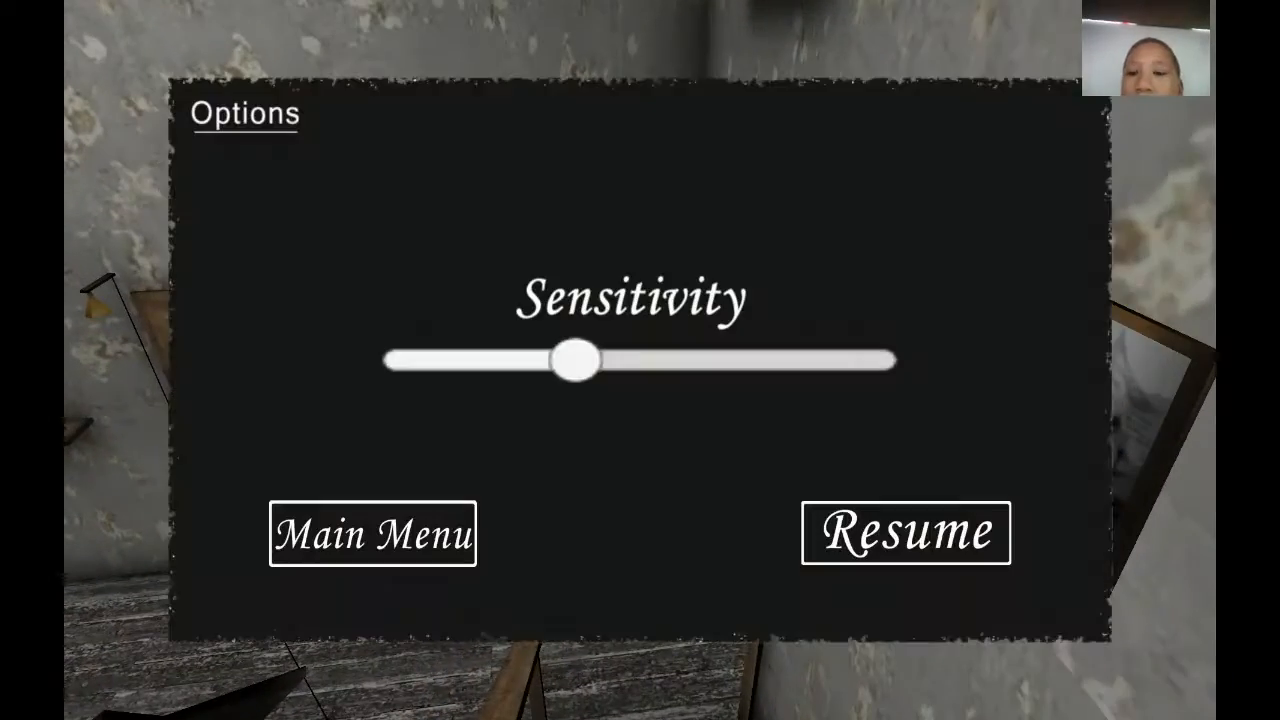
Step: Quit to the main menu and start a new round on Easy difficulty
{"action": "left_click", "coordinate": [371, 533]}
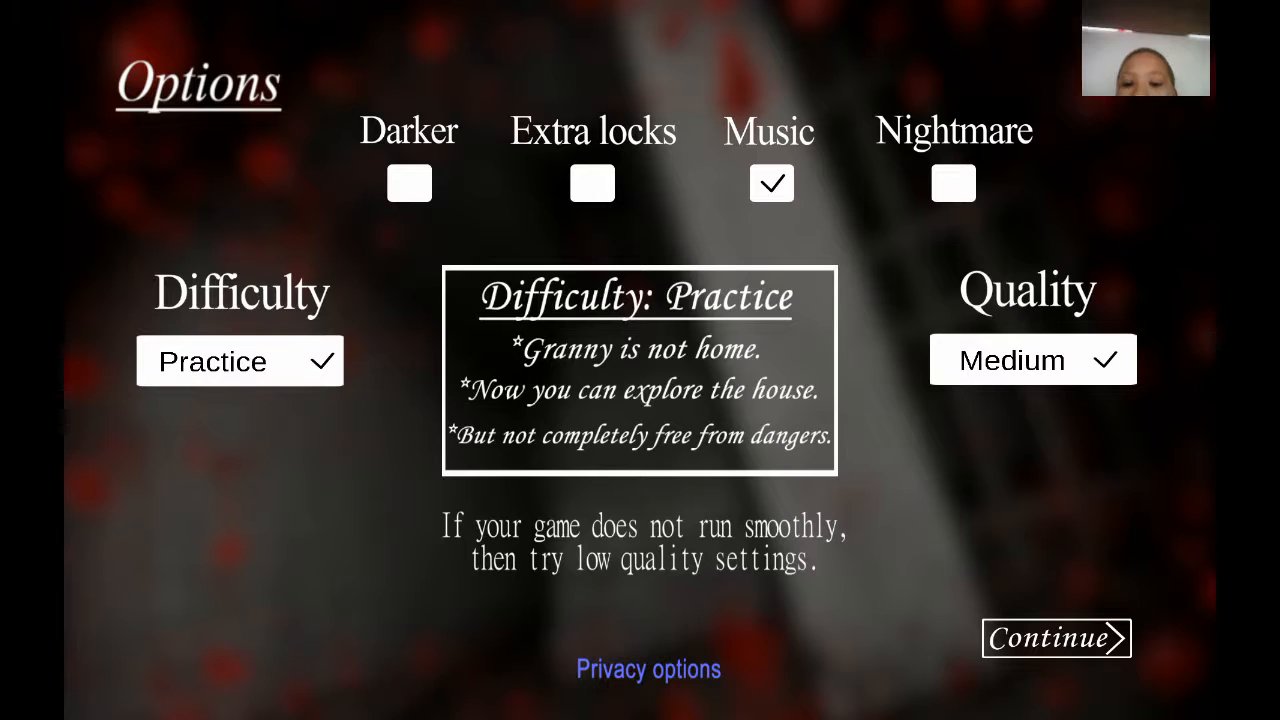
{"action": "left_click", "coordinate": [240, 361]}
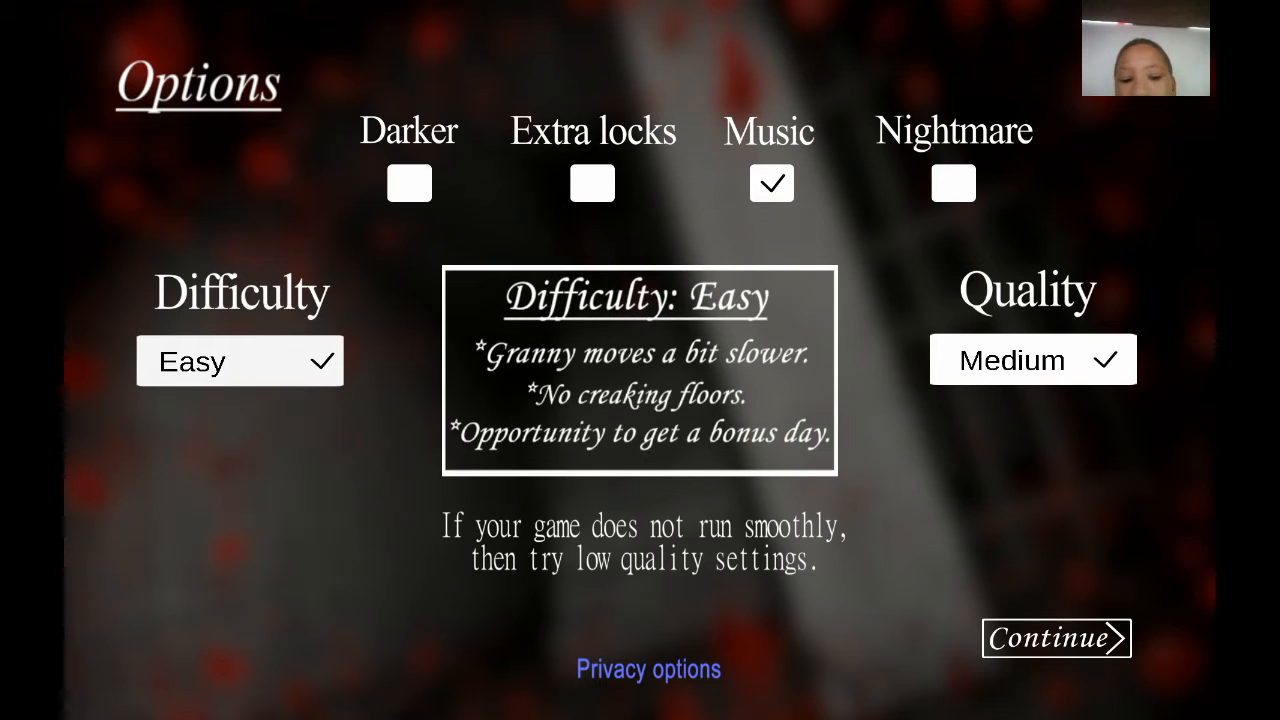
{"action": "left_click", "coordinate": [1055, 638]}
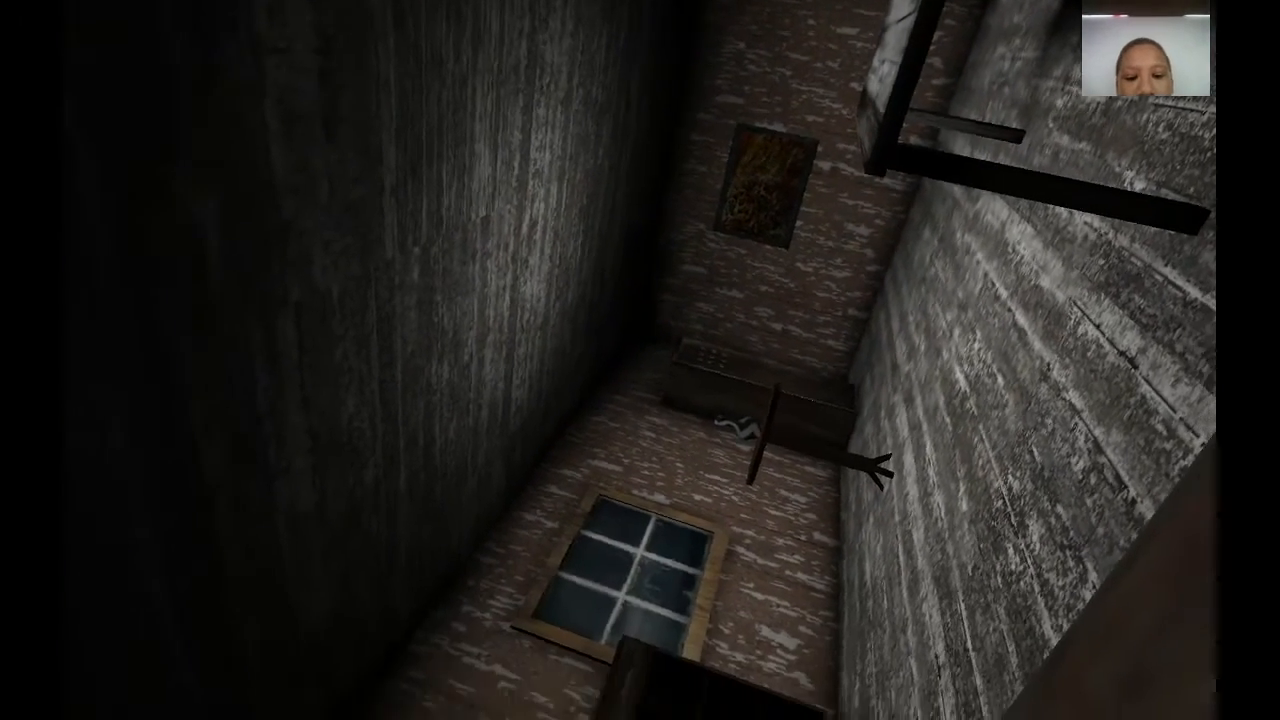
{"action": "mouse_move", "coordinate": [640, 360]}
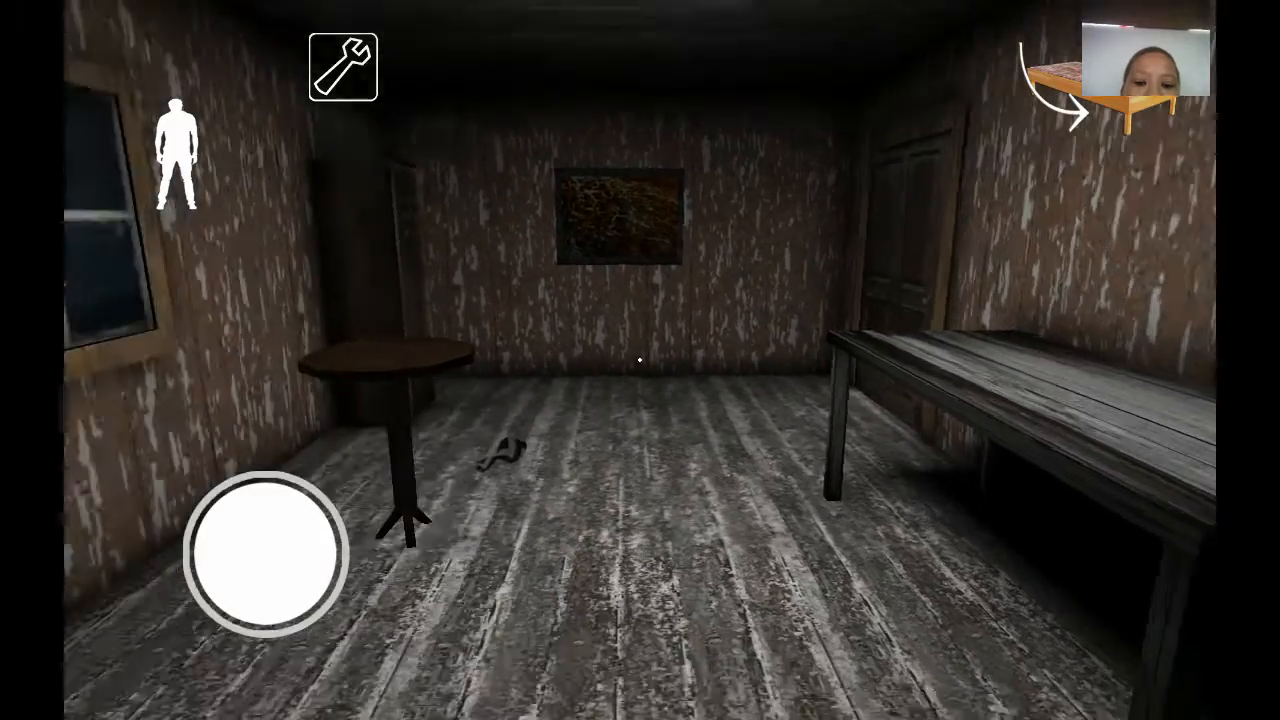
Step: Walk across the room with the two tables while holding the wrench
{"action": "left_click_drag", "start_coordinate": [267, 555], "coordinate": [295, 575]}
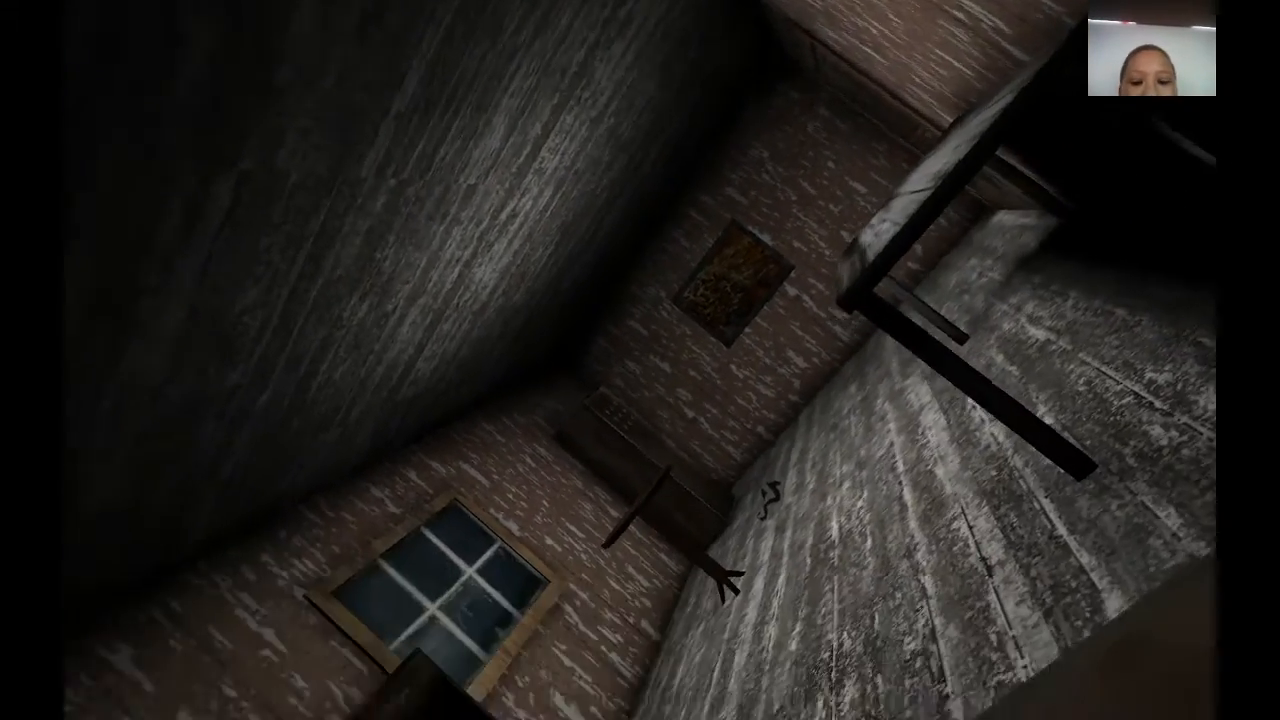
{"action": "mouse_move", "coordinate": [640, 360]}
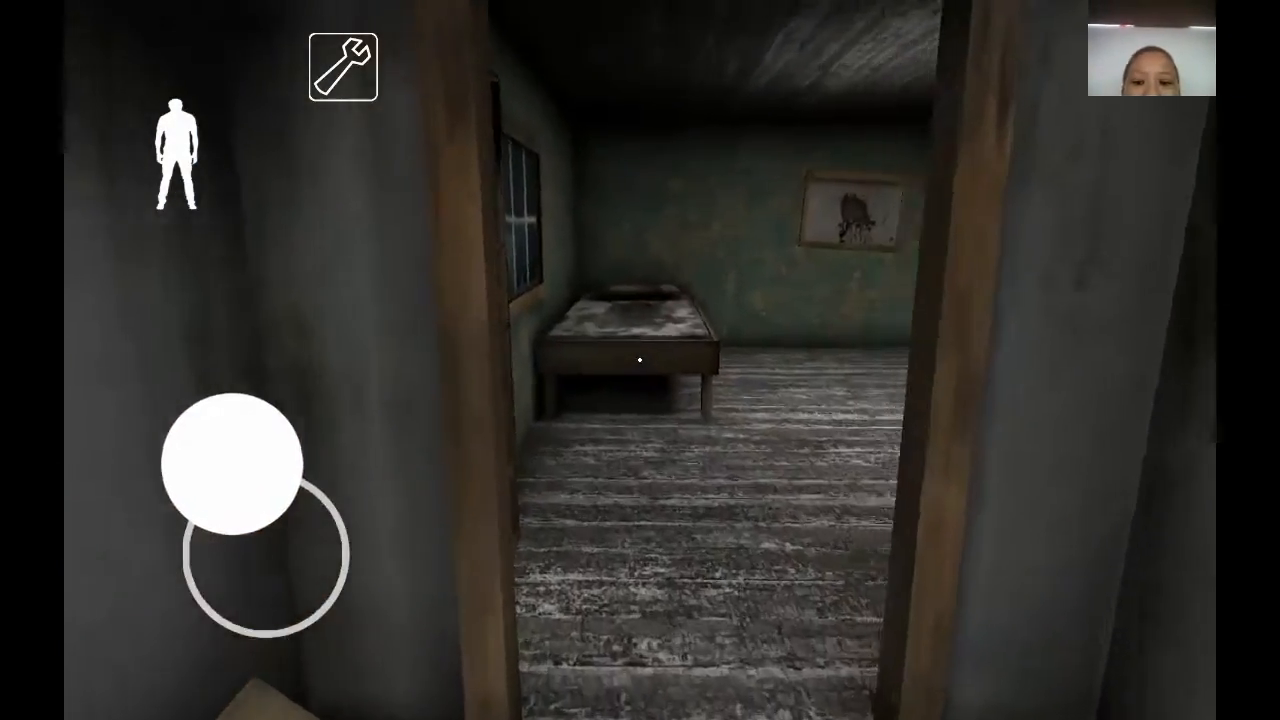
{"action": "mouse_move", "coordinate": [245, 465]}
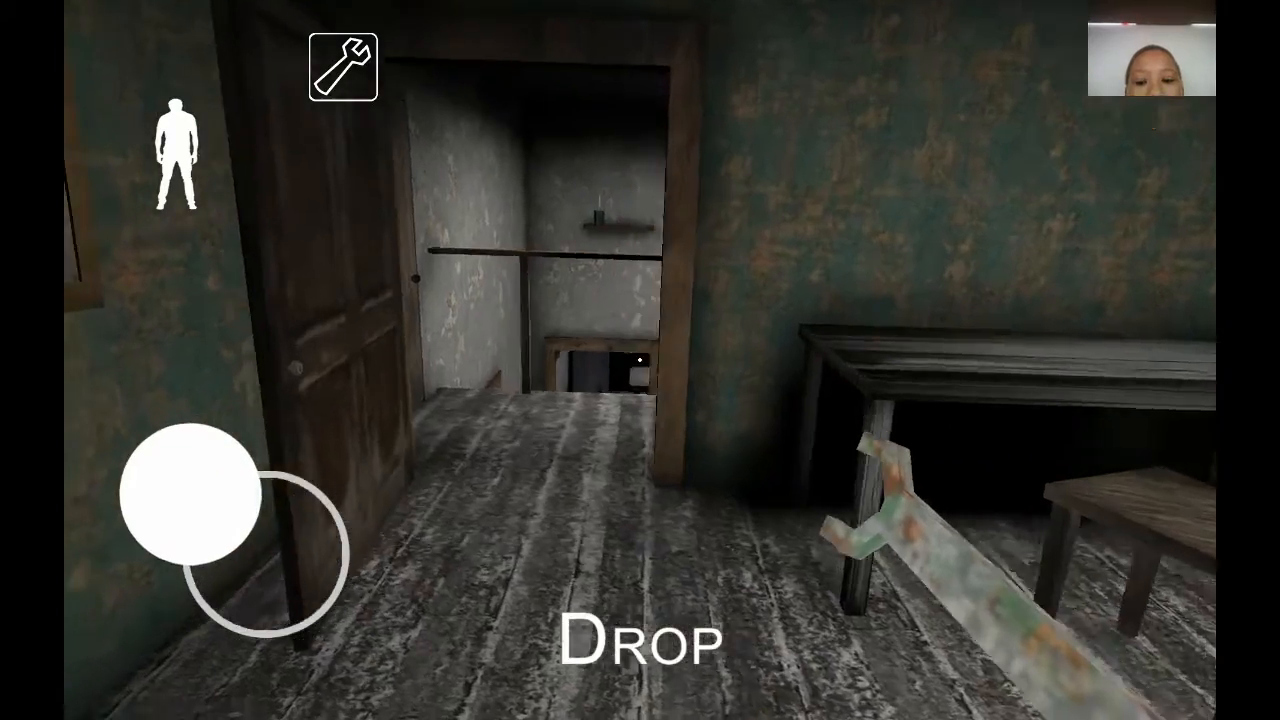
Step: Walk forward to the open doorway overlooking the landing, wrench in hand
{"action": "left_click_drag", "start_coordinate": [195, 490], "coordinate": [230, 570]}
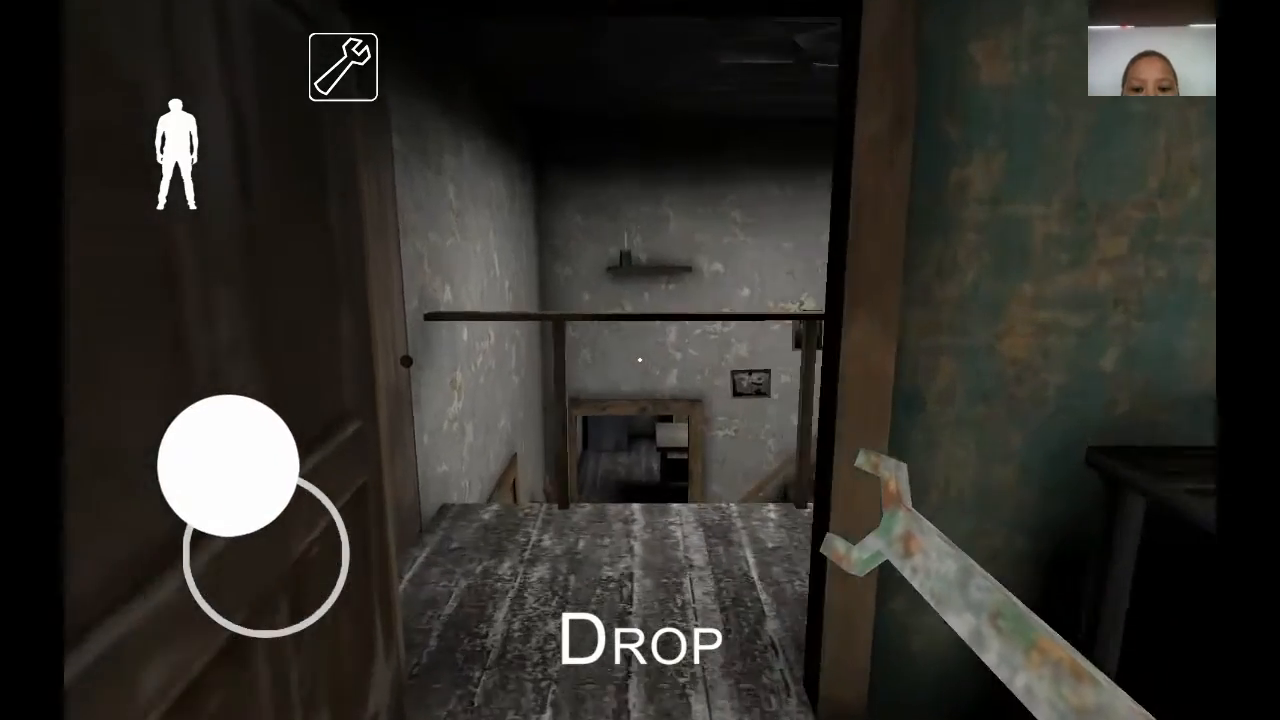
Step: Watch Granny climbing the stairs with her bat, then duck back behind the doorframe
{"action": "left_click_drag", "start_coordinate": [240, 470], "coordinate": [240, 550]}
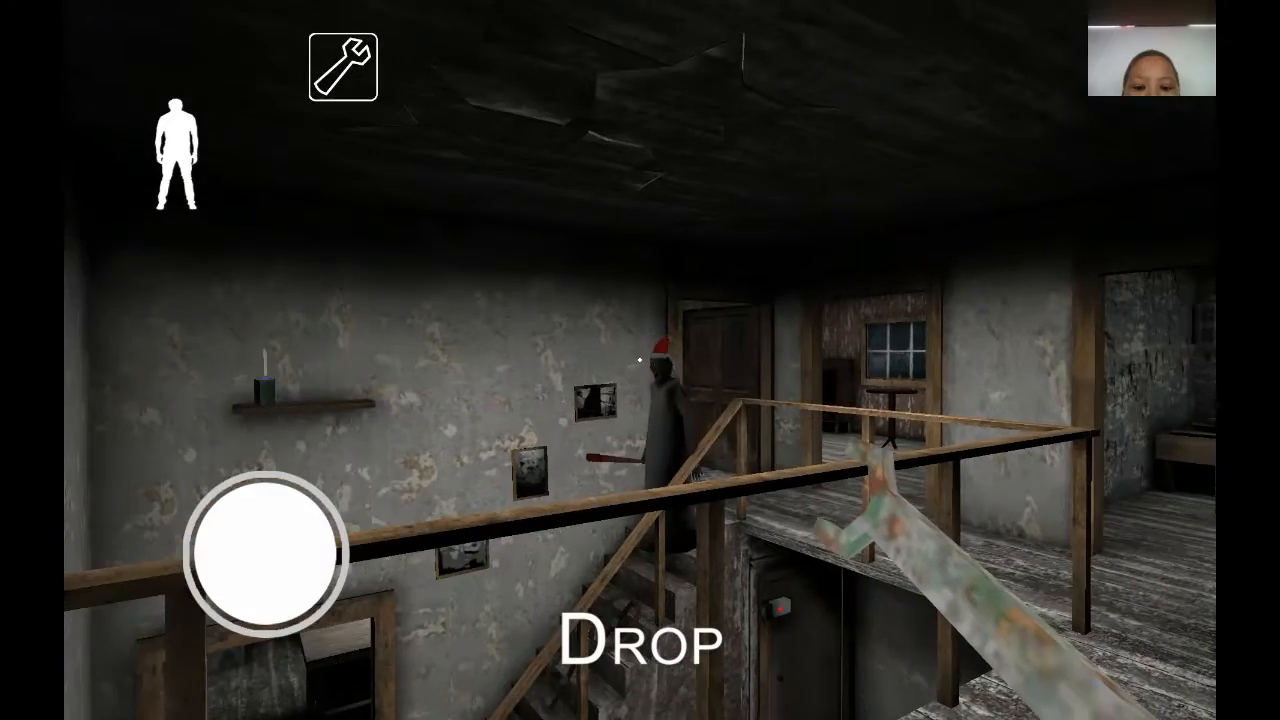
{"action": "left_click_drag", "start_coordinate": [262, 555], "coordinate": [280, 458]}
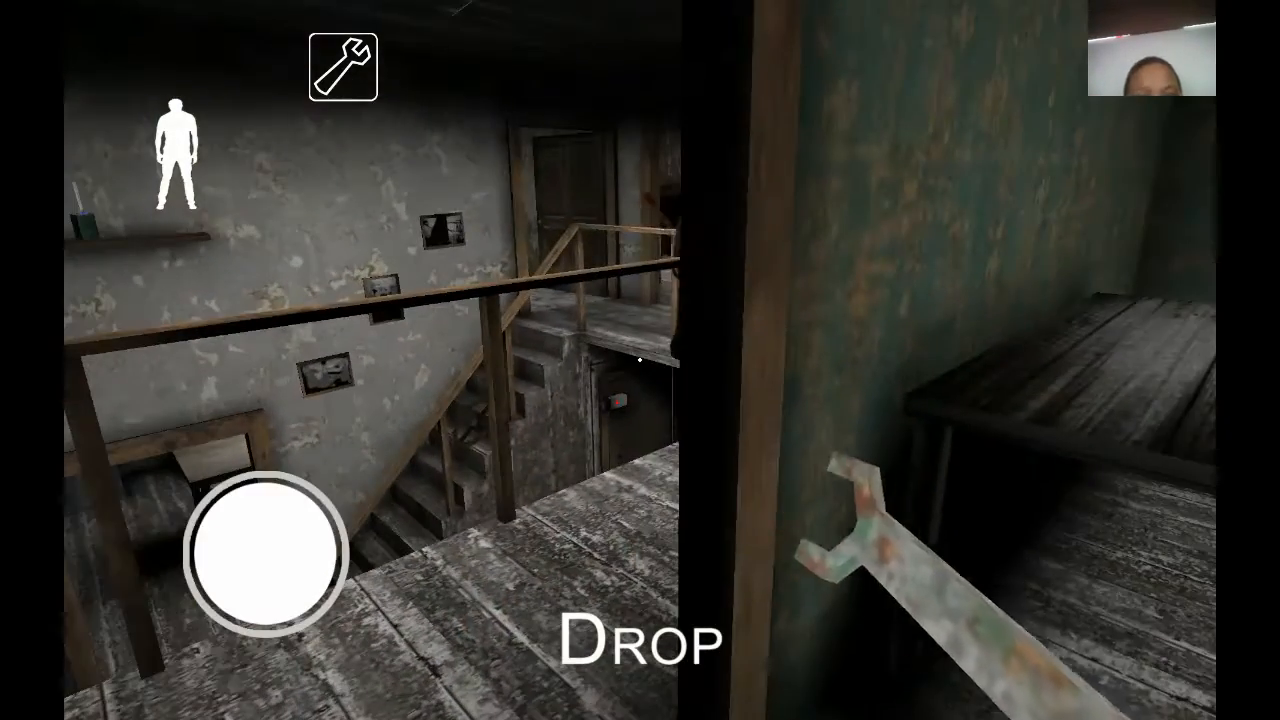
Step: Turn to the table and look into its drawer, which turns out empty
{"action": "left_click_drag", "start_coordinate": [265, 555], "coordinate": [320, 535]}
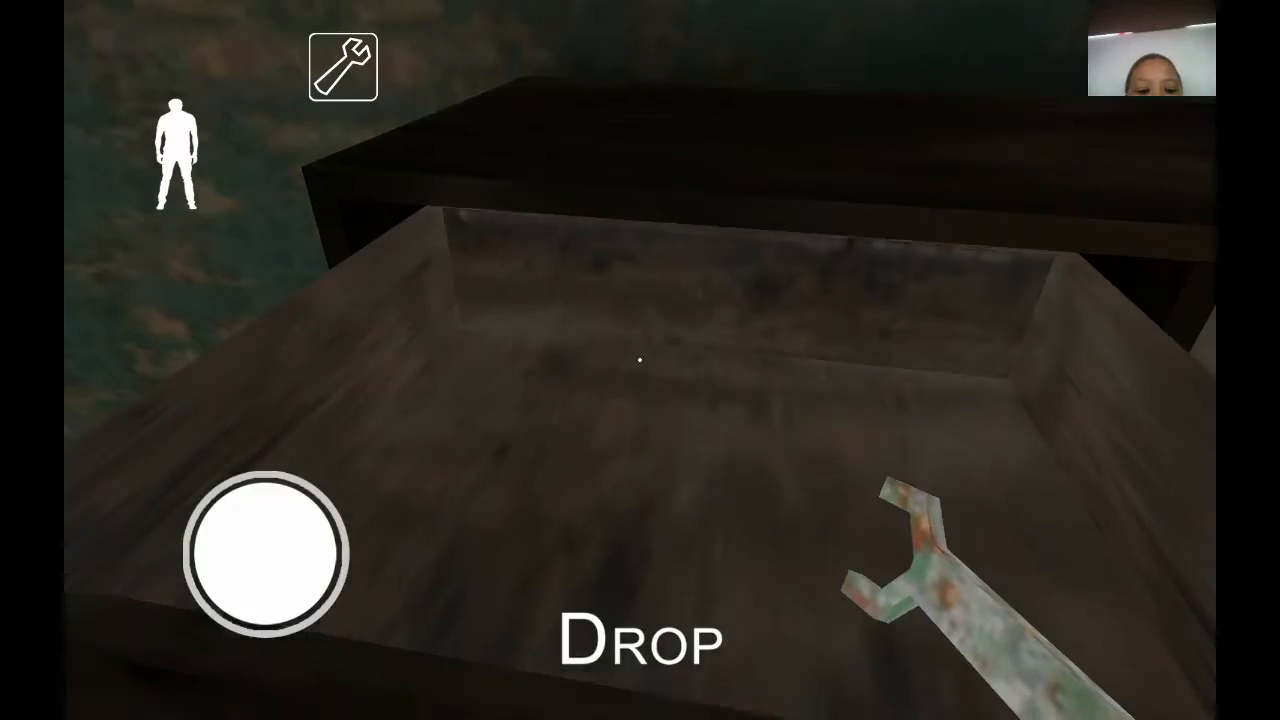
{"action": "left_click_drag", "start_coordinate": [267, 555], "coordinate": [285, 465]}
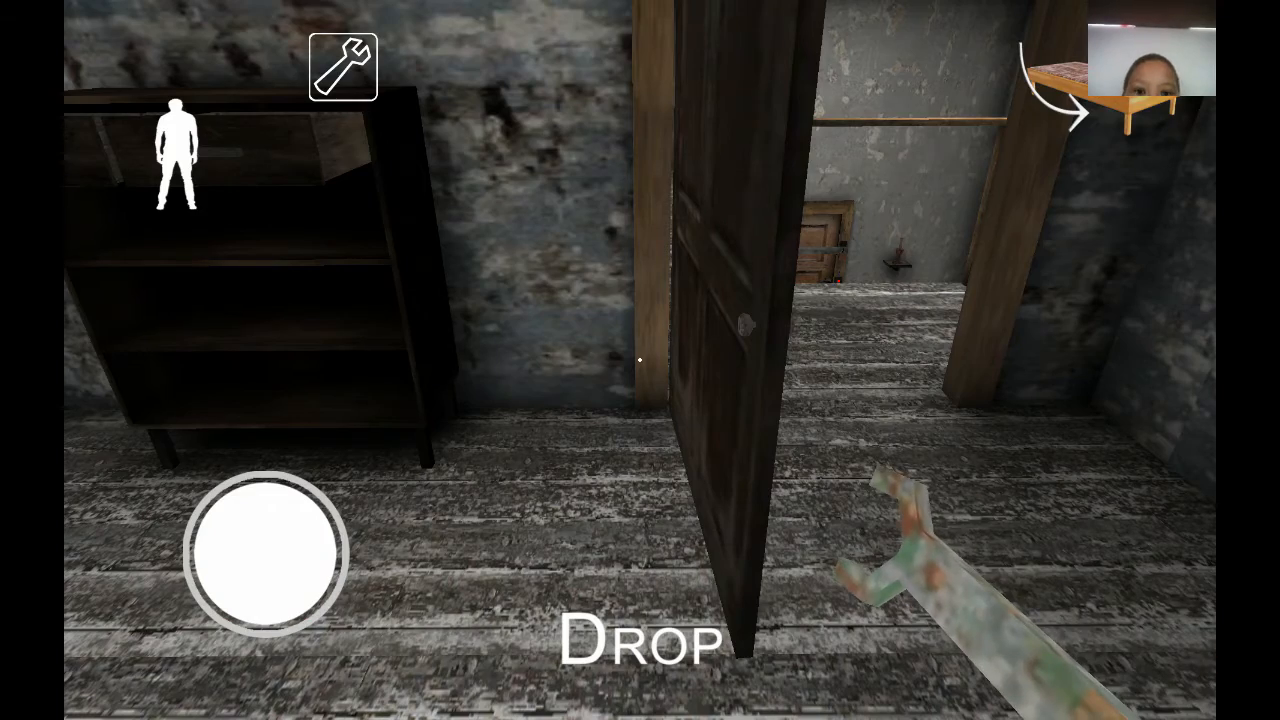
Step: Move through the open door into the grey corridor toward Granny
{"action": "left_click_drag", "start_coordinate": [265, 555], "coordinate": [205, 470]}
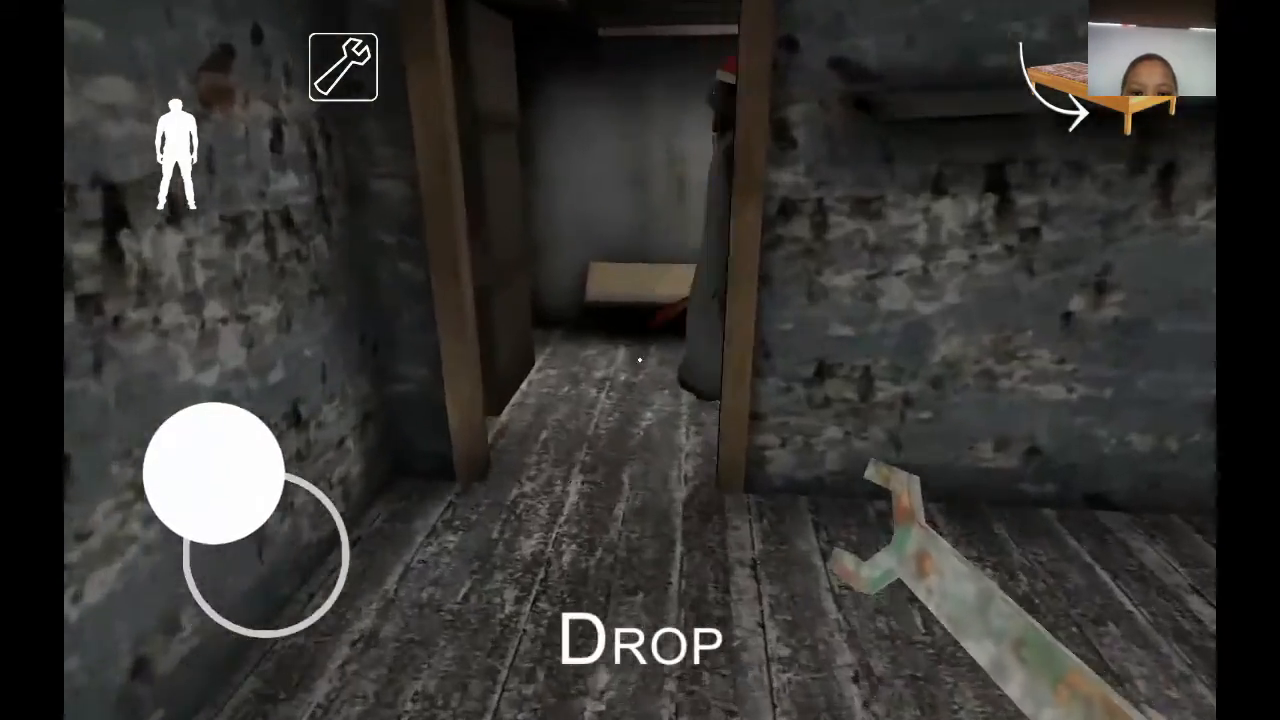